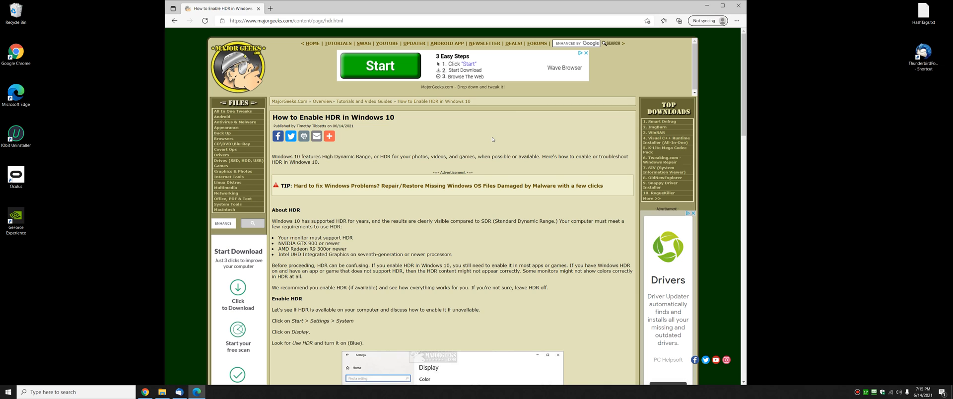
Scroll the MajorGeeks HDR article down to its Enable HDR steps and Display screenshot
{"action": "scroll", "scroll_direction": "down", "scroll_amount": 3}
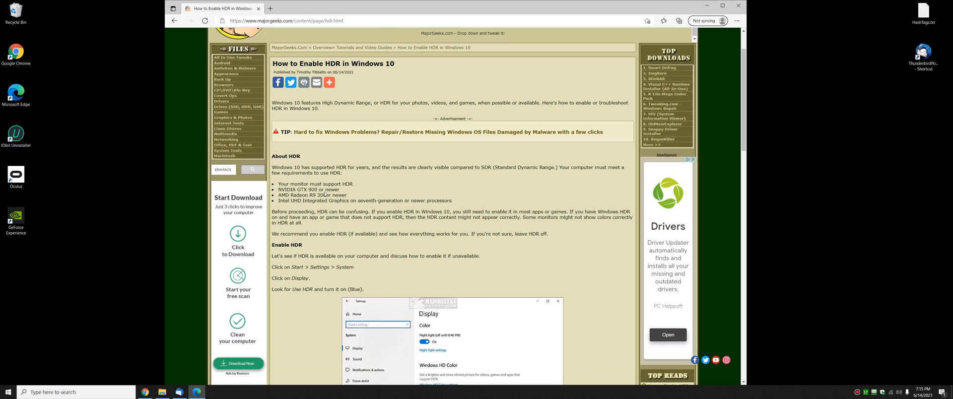
{"action": "mouse_move", "coordinate": [541, 166]}
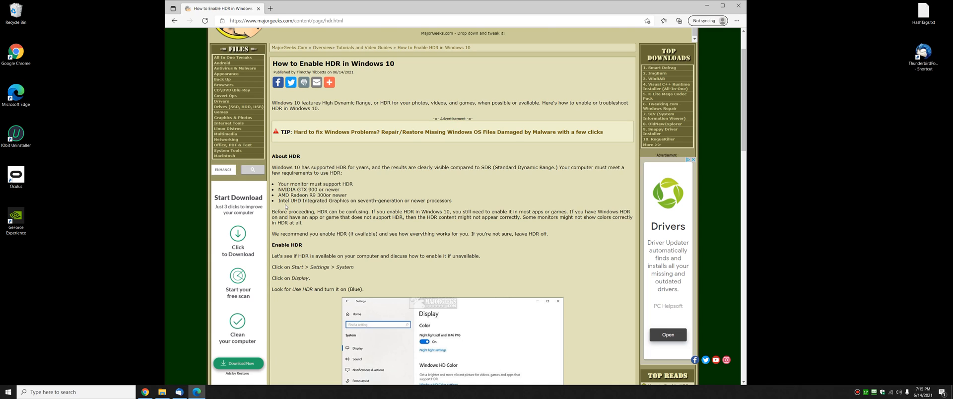
{"action": "mouse_move", "coordinate": [406, 190]}
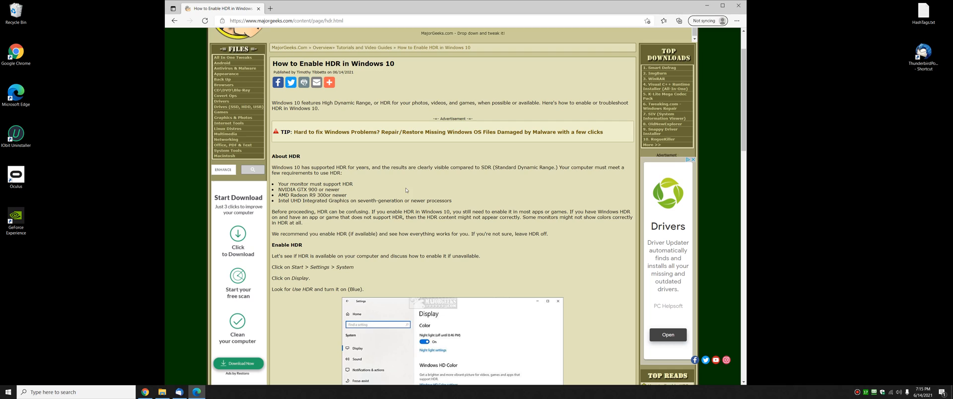
{"action": "scroll", "scroll_direction": "down", "scroll_amount": 3}
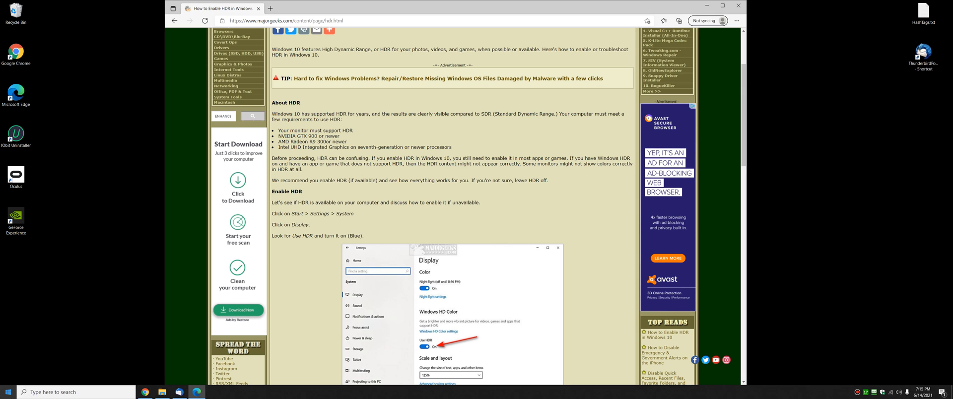
Go to Settings > System > Display and switch Use HDR on under Windows HD Color
{"action": "left_click", "coordinate": [6, 392]}
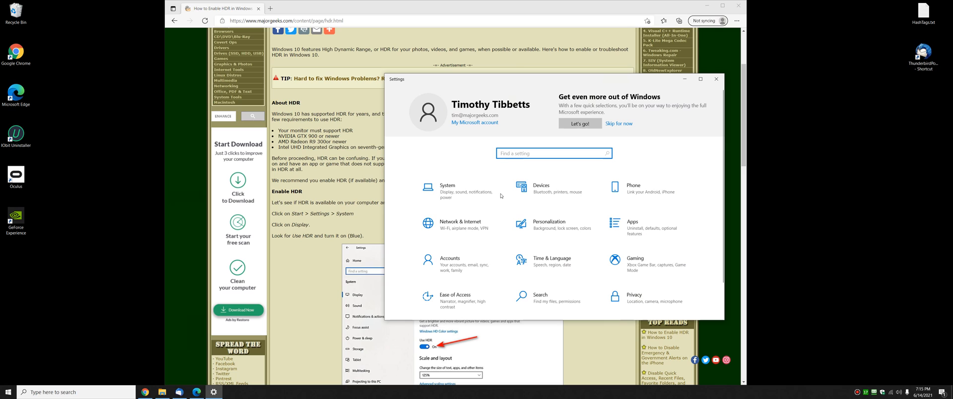
{"action": "left_click", "coordinate": [447, 189]}
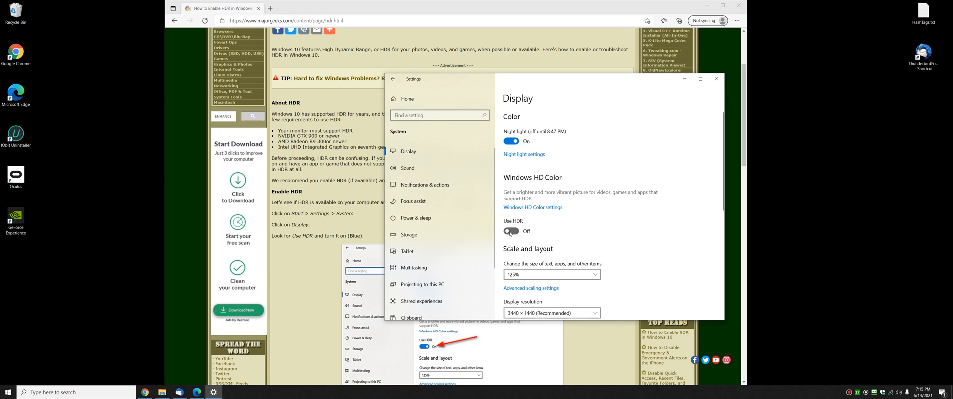
{"action": "left_click", "coordinate": [510, 232]}
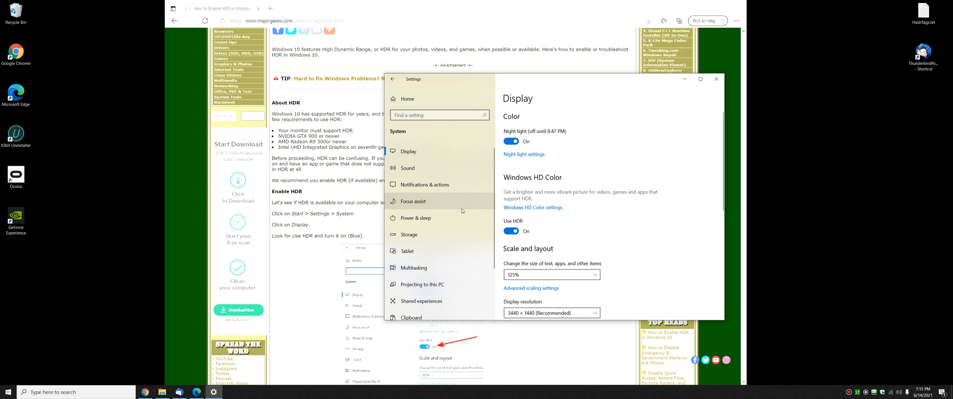
{"action": "mouse_move", "coordinate": [462, 210]}
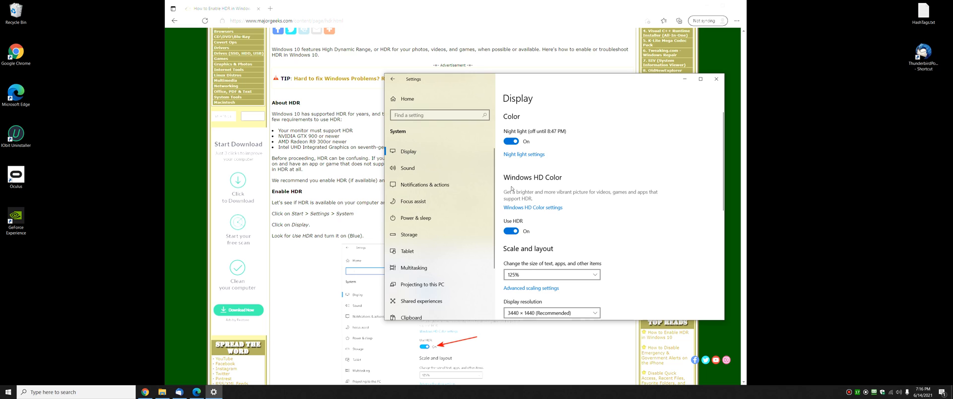
{"action": "scroll", "scroll_direction": "down", "scroll_amount": 3}
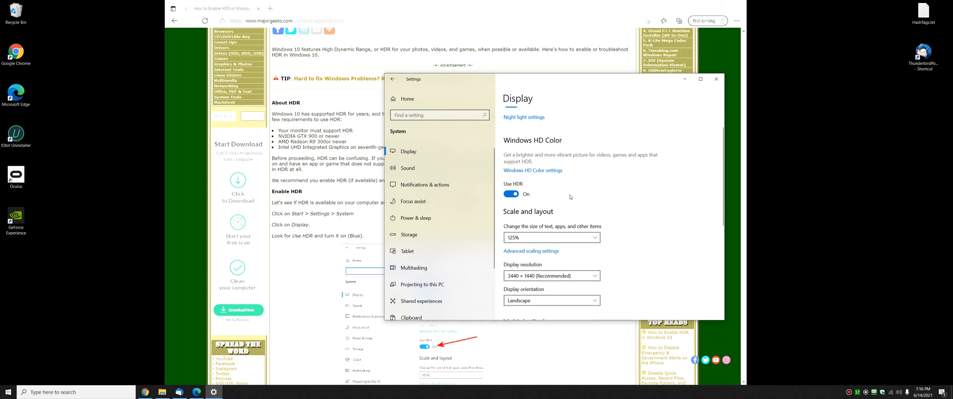
In Windows HD Color settings, adjust the HDR/SDR brightness balance slider
{"action": "left_click", "coordinate": [532, 169]}
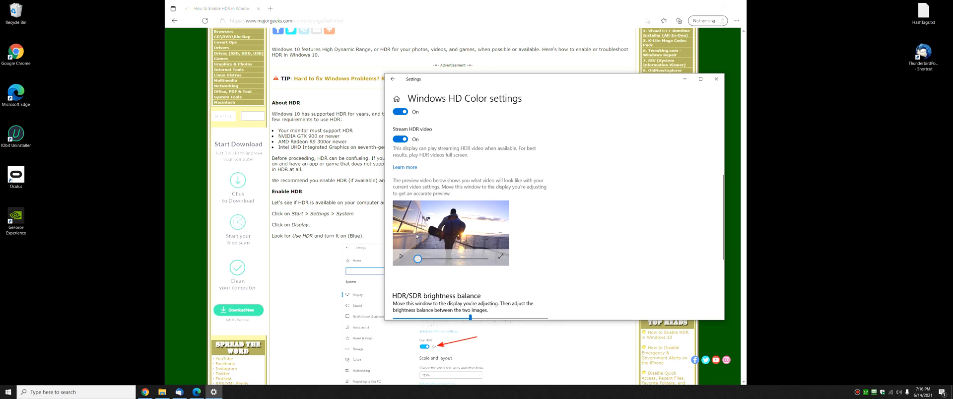
{"action": "scroll", "scroll_direction": "down", "scroll_amount": 3}
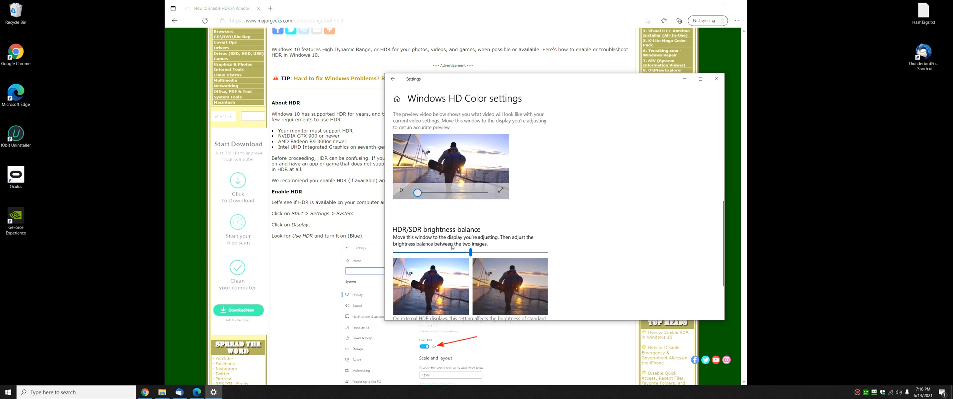
{"action": "left_click_drag", "start_coordinate": [473, 251], "coordinate": [456, 251]}
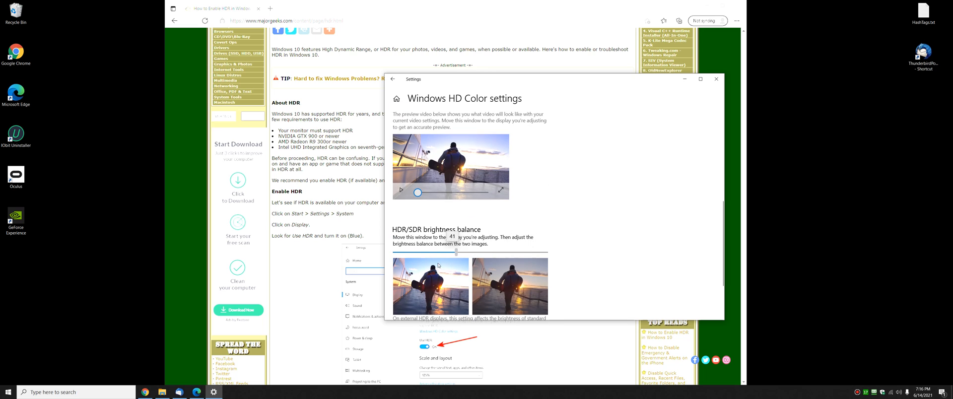
{"action": "left_click_drag", "start_coordinate": [455, 252], "coordinate": [492, 253]}
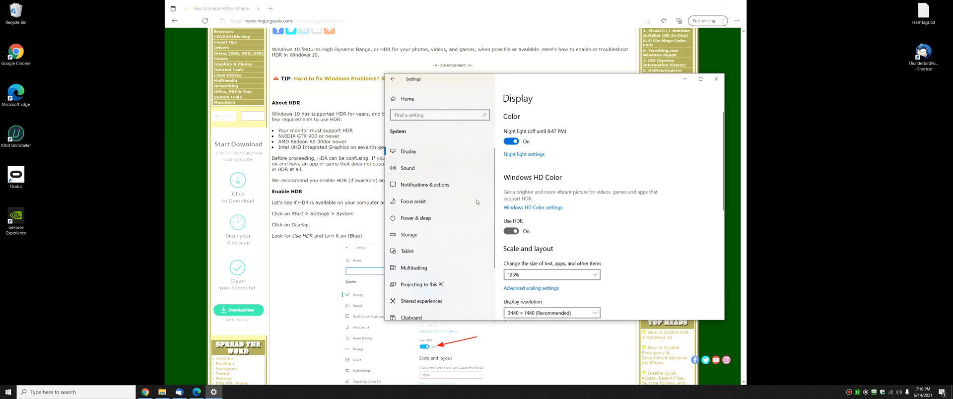
Switch Use HDR off and bring the MajorGeeks article in Edge back to the front
{"action": "left_click", "coordinate": [511, 231]}
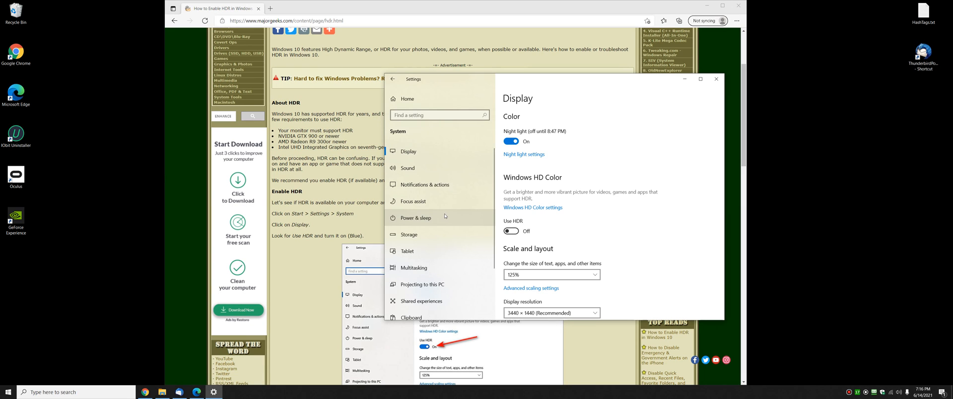
{"action": "mouse_move", "coordinate": [419, 217]}
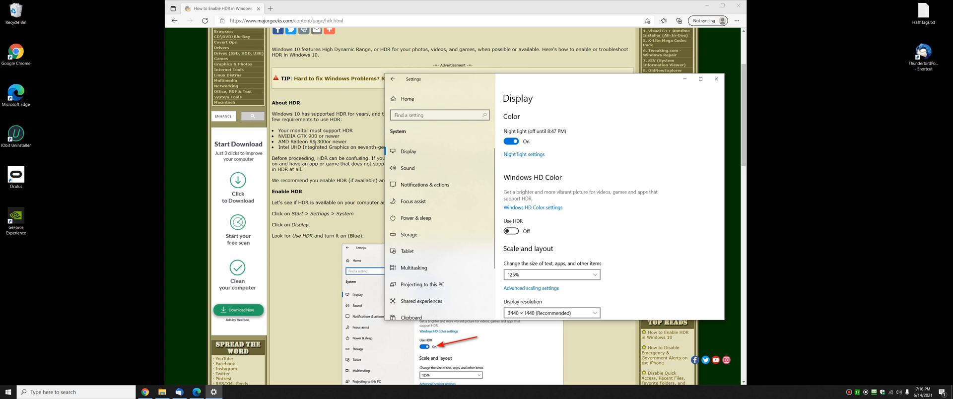
{"action": "mouse_move", "coordinate": [83, 13]}
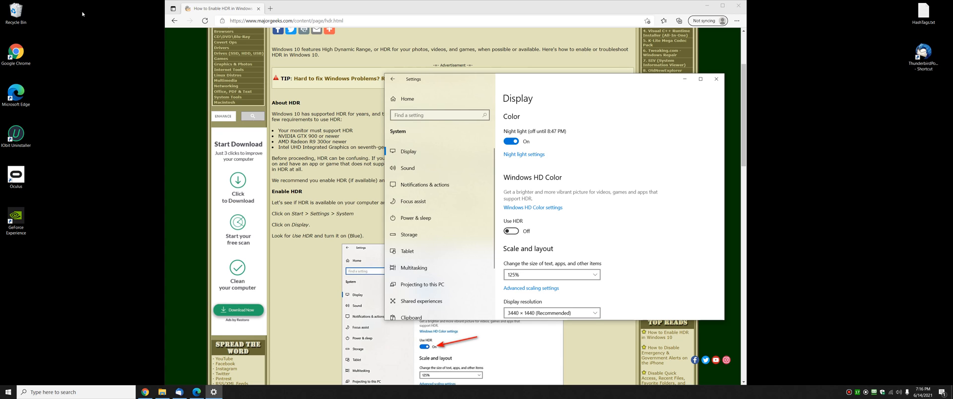
{"action": "left_click", "coordinate": [715, 79]}
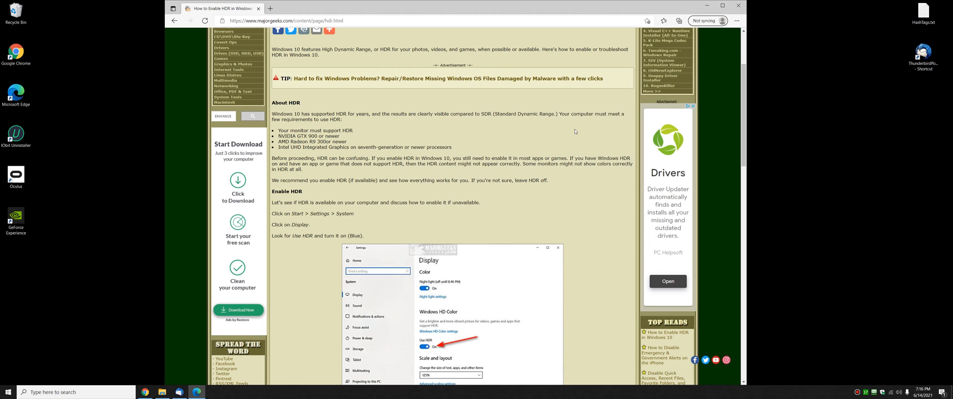
Scroll the article, then bring Settings forward to confirm Use HDR is still off
{"action": "scroll", "scroll_direction": "down", "scroll_amount": 3}
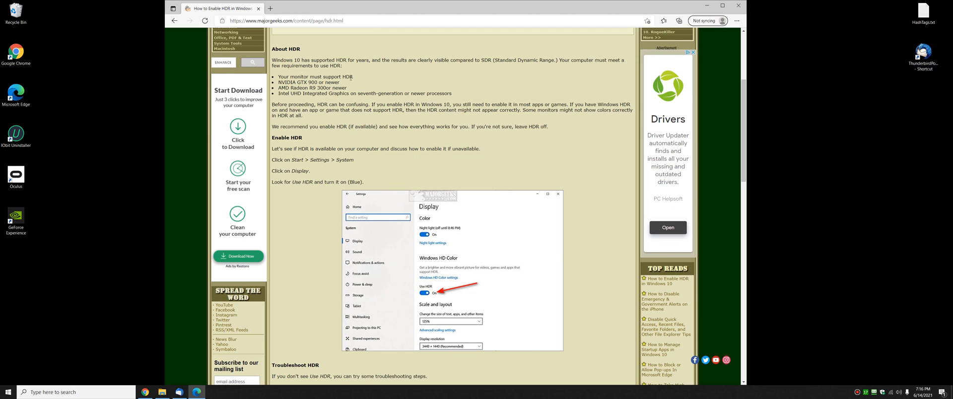
{"action": "left_click", "coordinate": [6, 392]}
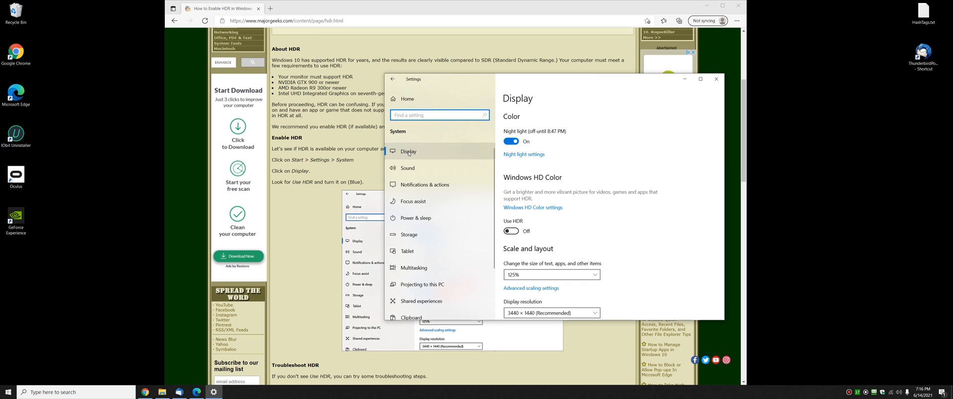
{"action": "mouse_move", "coordinate": [677, 254]}
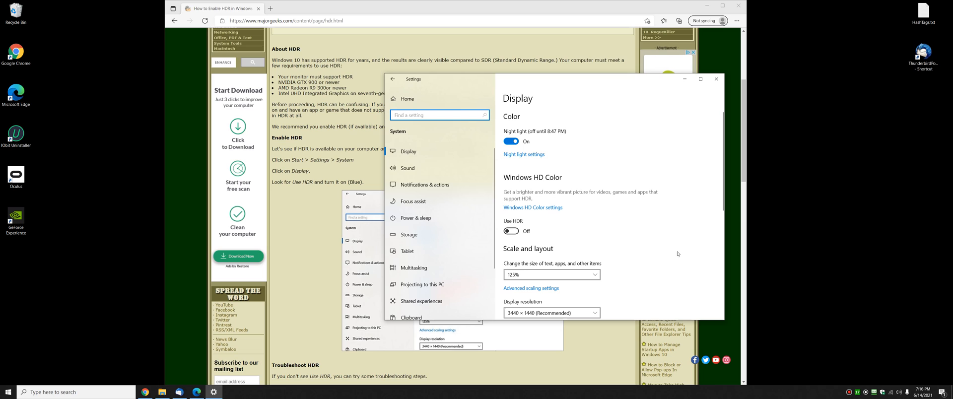
{"action": "mouse_move", "coordinate": [513, 173]}
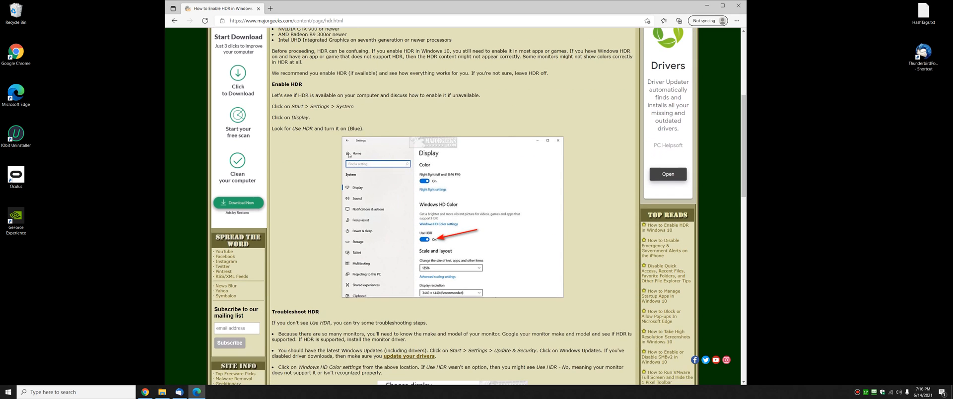
Scroll through the Troubleshoot HDR section, then back up to the article title
{"action": "scroll", "scroll_direction": "down", "scroll_amount": 3}
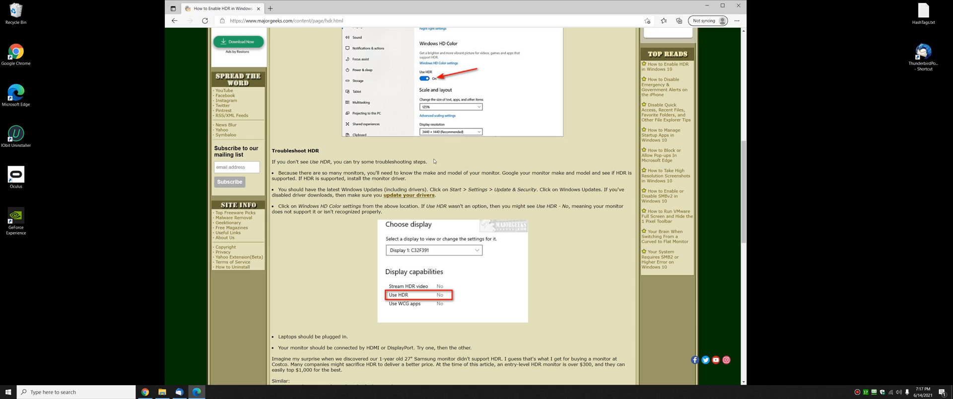
{"action": "mouse_move", "coordinate": [455, 174]}
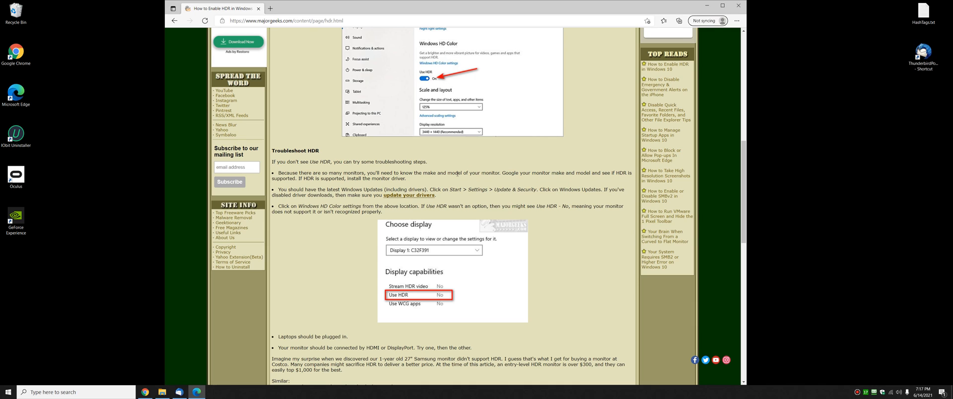
{"action": "mouse_move", "coordinate": [457, 145]}
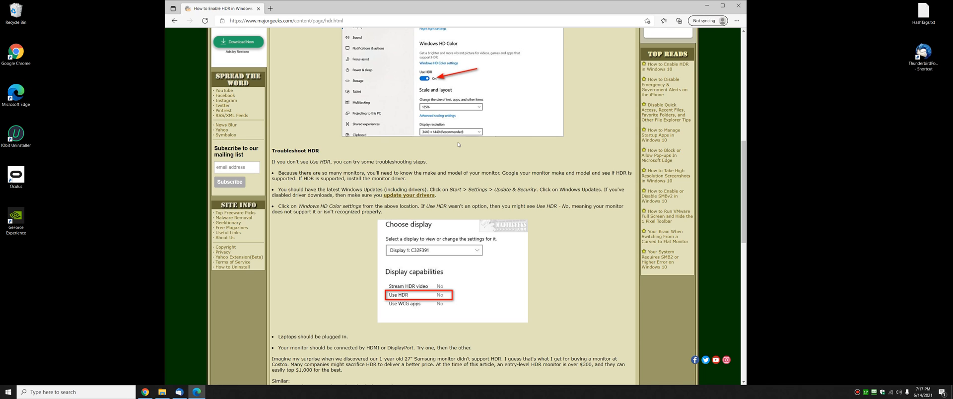
{"action": "mouse_move", "coordinate": [489, 135]}
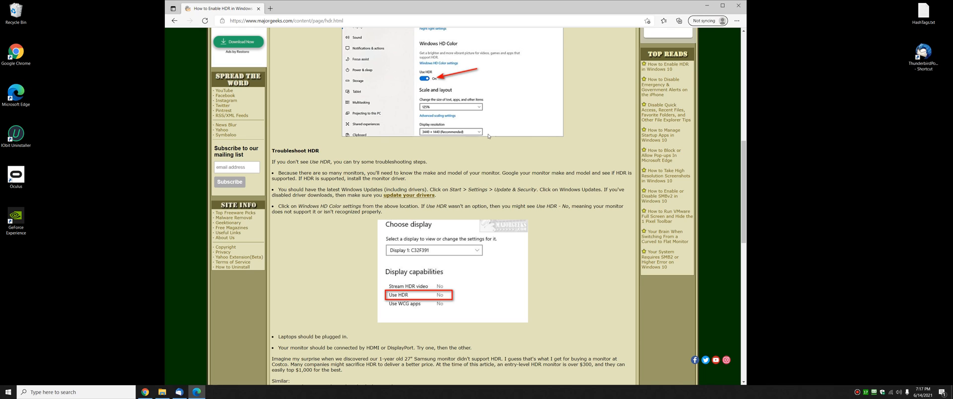
{"action": "mouse_move", "coordinate": [492, 184]}
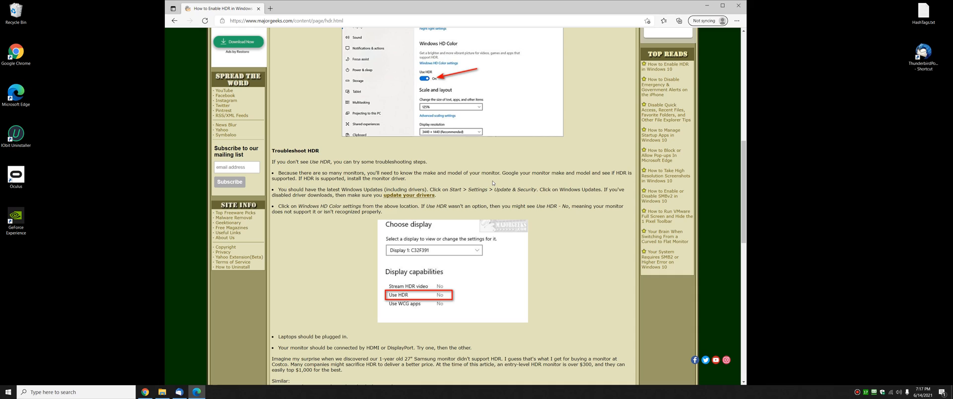
{"action": "mouse_move", "coordinate": [493, 183]}
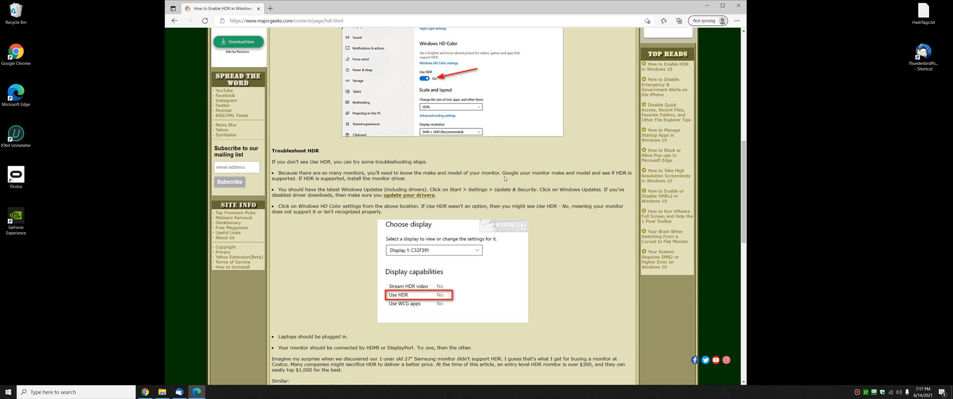
{"action": "mouse_move", "coordinate": [423, 189]}
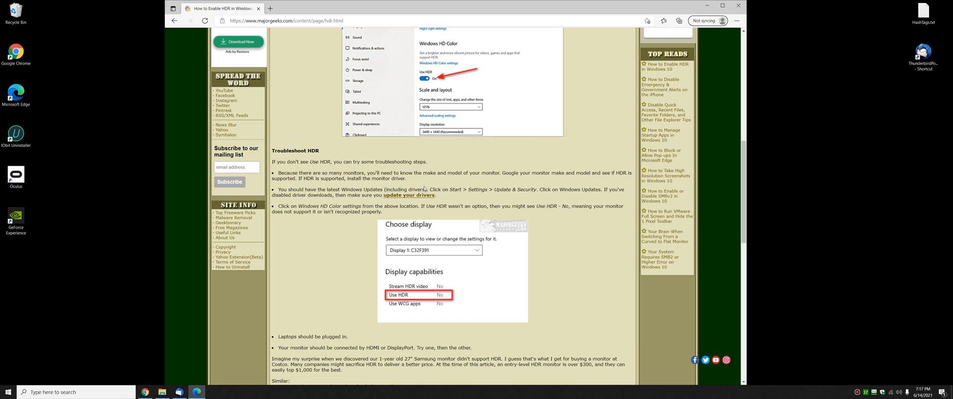
{"action": "scroll", "scroll_direction": "down", "scroll_amount": 3}
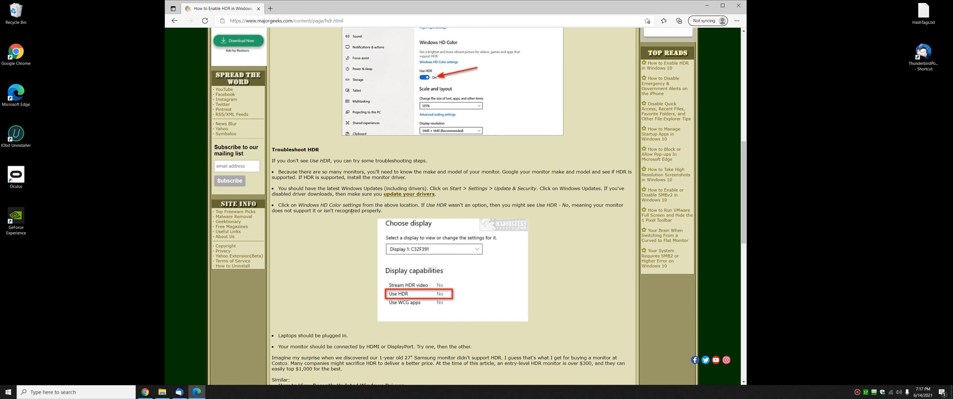
{"action": "scroll", "scroll_direction": "down", "scroll_amount": 3}
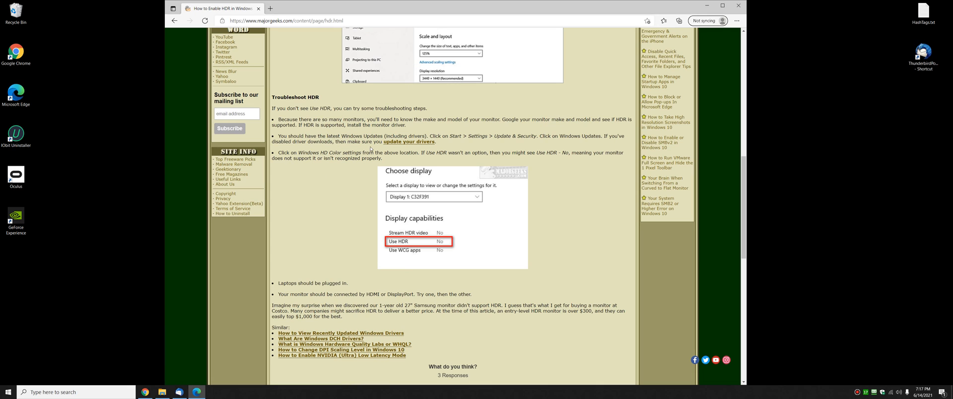
{"action": "mouse_move", "coordinate": [450, 231]}
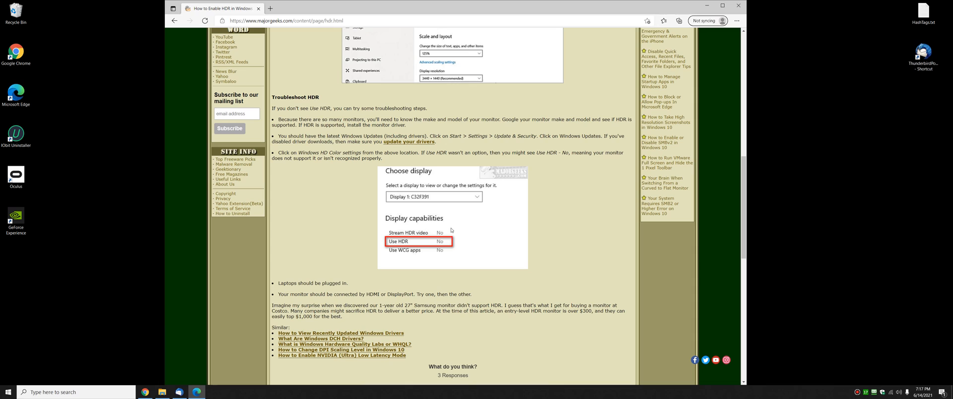
{"action": "mouse_move", "coordinate": [311, 247]}
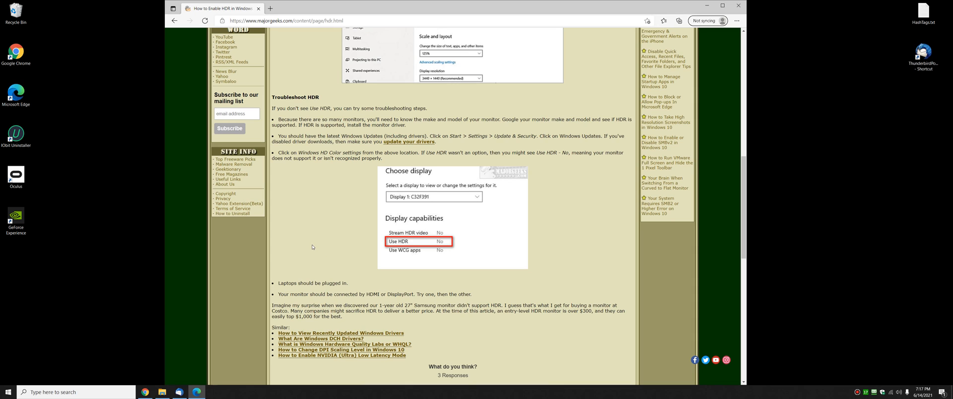
{"action": "mouse_move", "coordinate": [374, 221]}
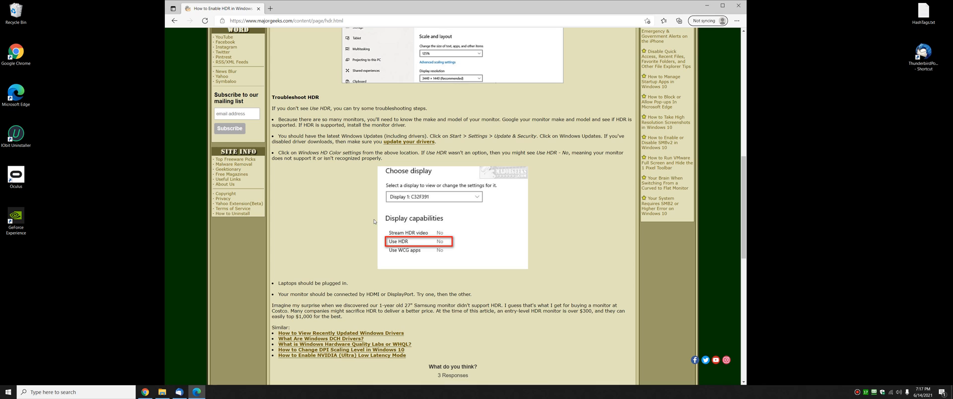
{"action": "mouse_move", "coordinate": [365, 203]}
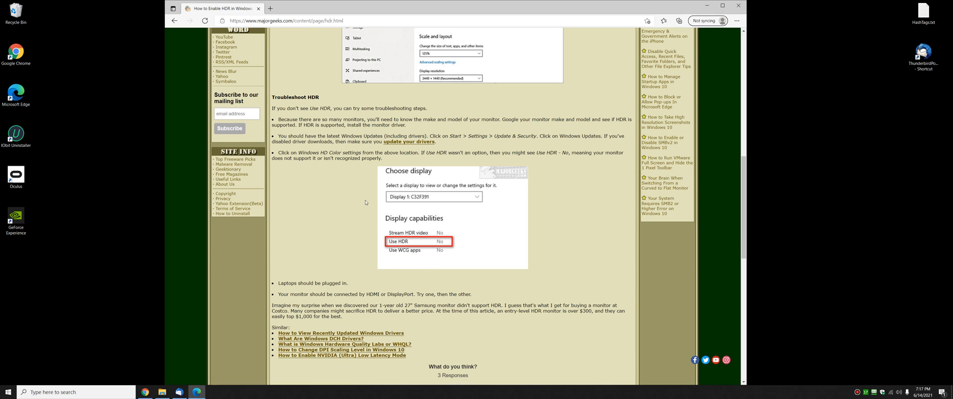
{"action": "mouse_move", "coordinate": [358, 202]}
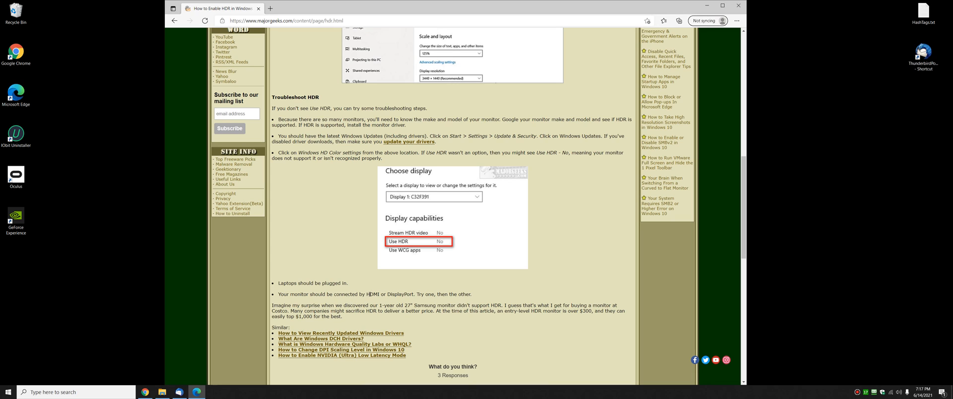
{"action": "mouse_move", "coordinate": [383, 297]}
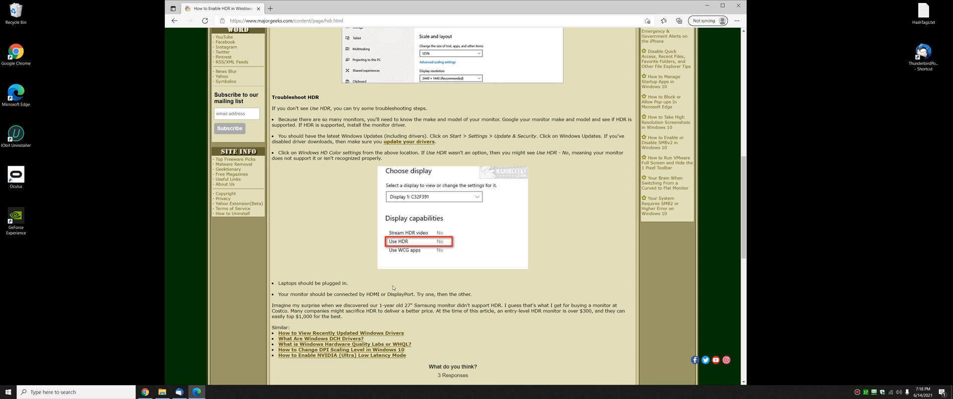
{"action": "scroll", "scroll_direction": "up", "scroll_amount": 3}
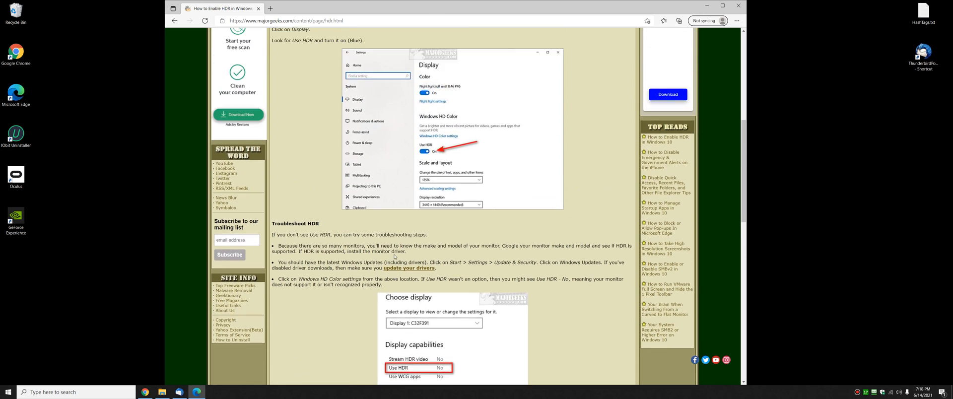
{"action": "scroll", "scroll_direction": "up", "scroll_amount": 3}
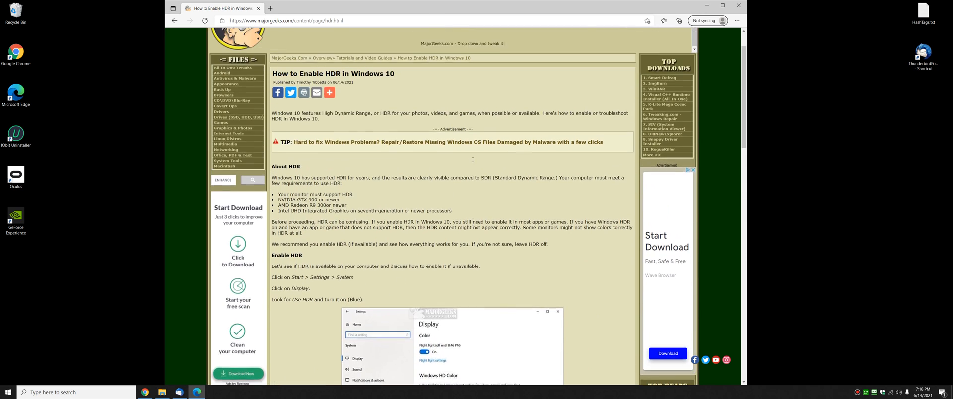
{"action": "scroll", "scroll_direction": "up", "scroll_amount": 3}
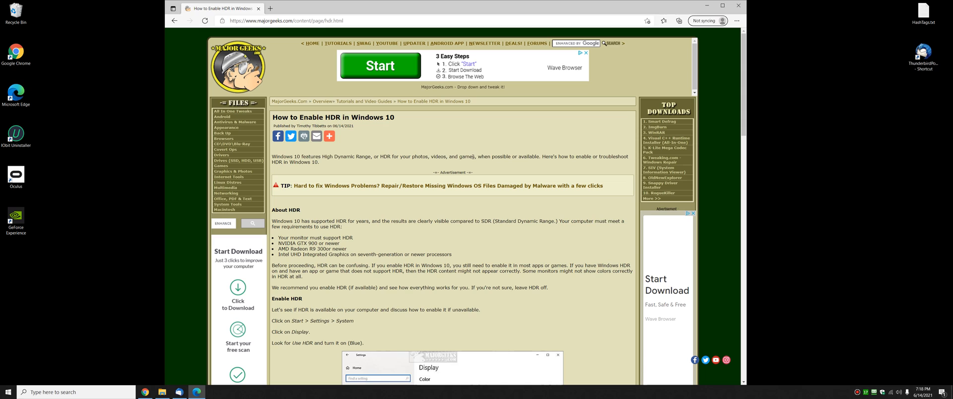
{"action": "mouse_move", "coordinate": [410, 181]}
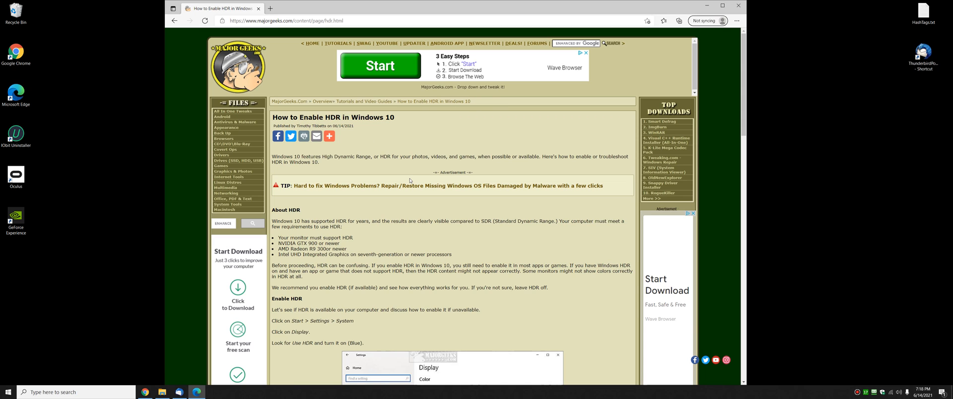
{"action": "mouse_move", "coordinate": [515, 139]}
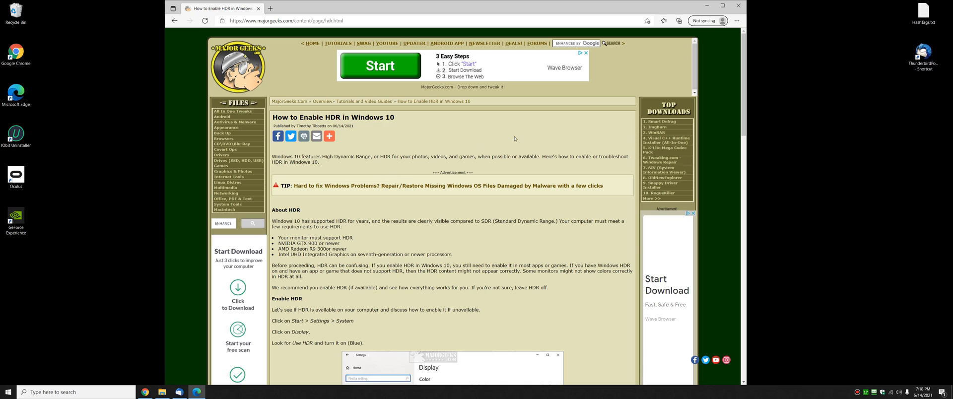
{"action": "mouse_move", "coordinate": [881, 379]}
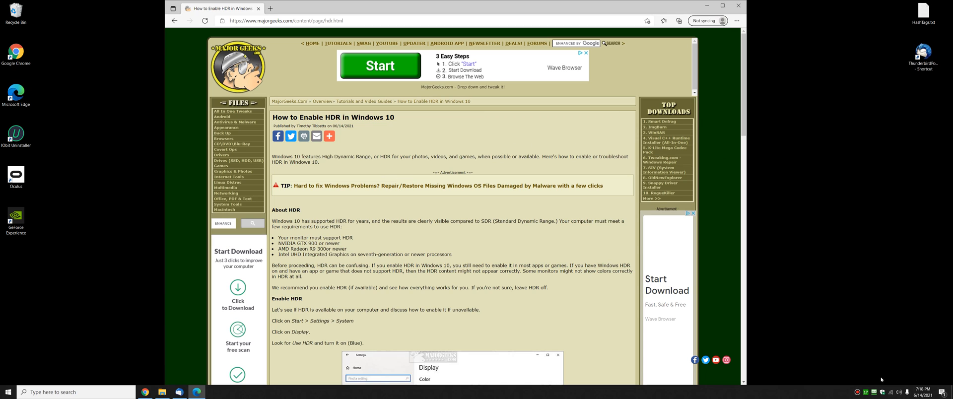
{"action": "mouse_move", "coordinate": [353, 156]}
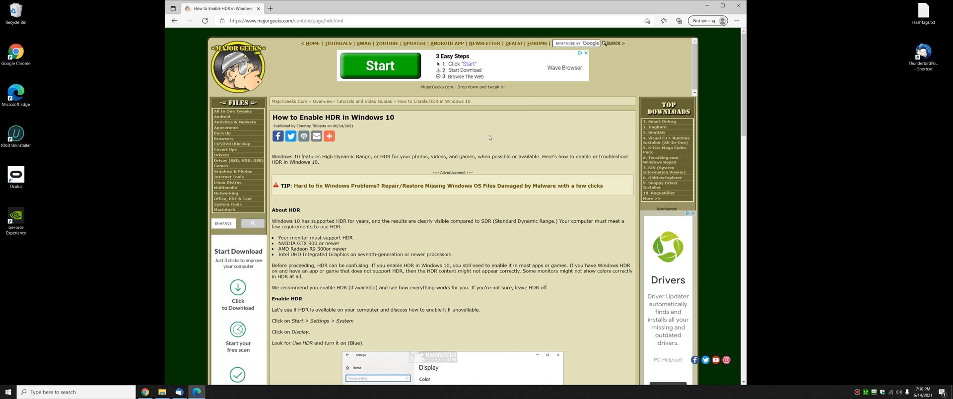
{"action": "mouse_move", "coordinate": [480, 137]}
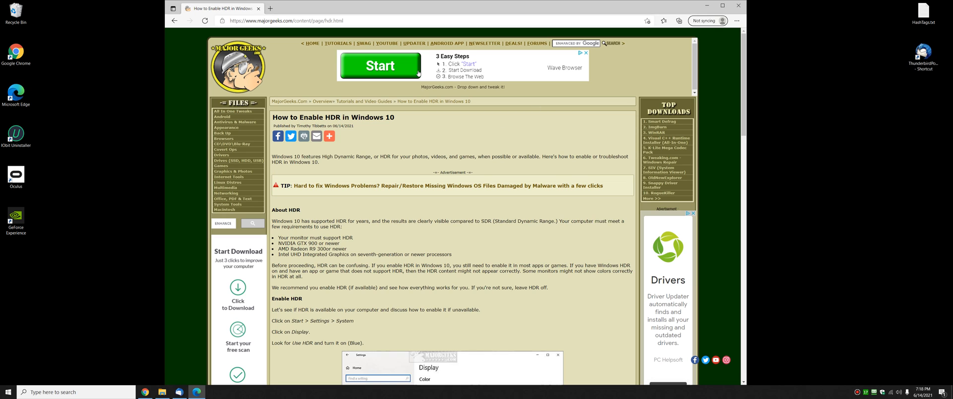
{"action": "mouse_move", "coordinate": [420, 134]}
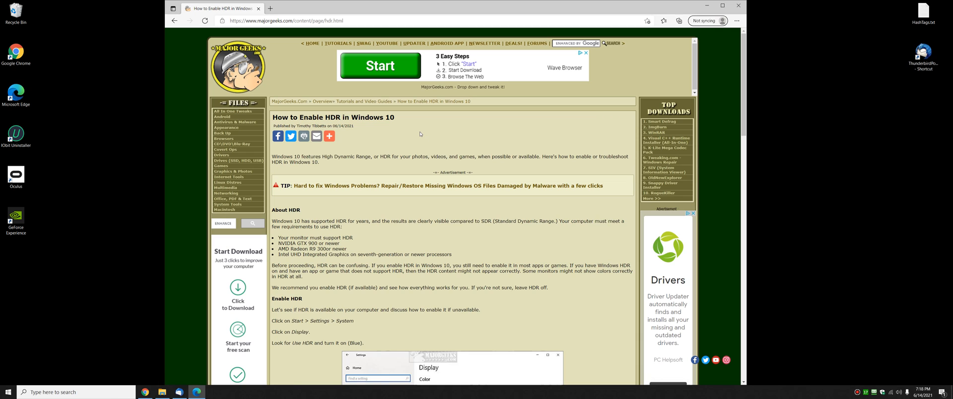
{"action": "mouse_move", "coordinate": [442, 148]}
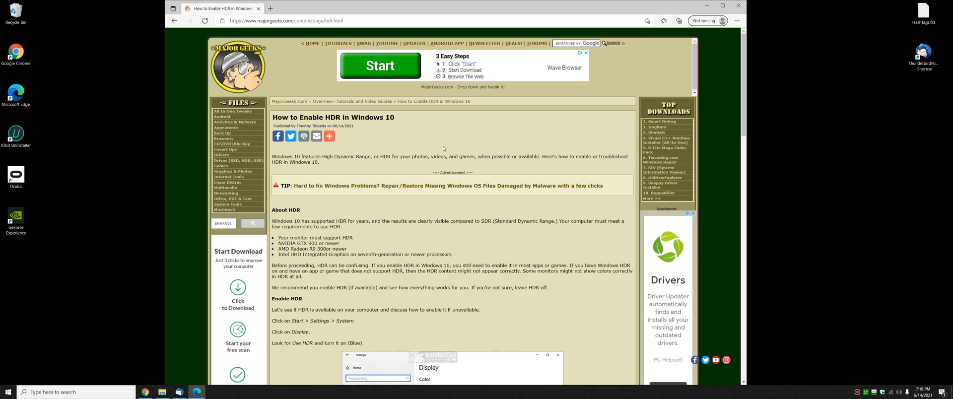
{"action": "mouse_move", "coordinate": [480, 154]}
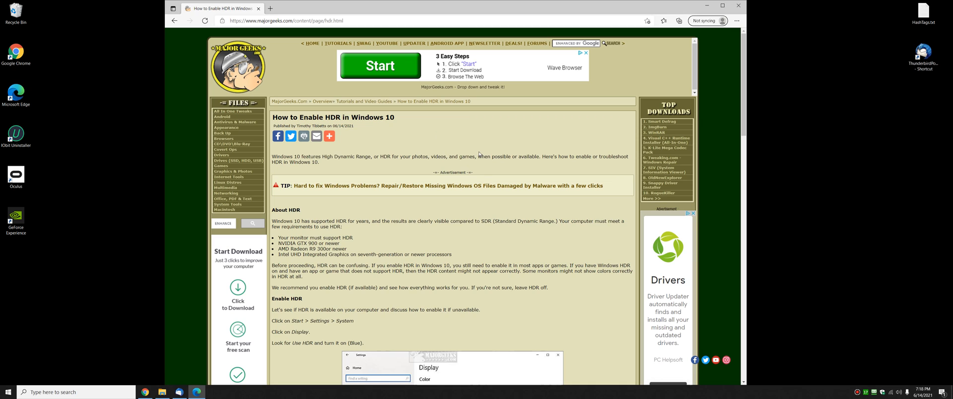
{"action": "mouse_move", "coordinate": [417, 9]}
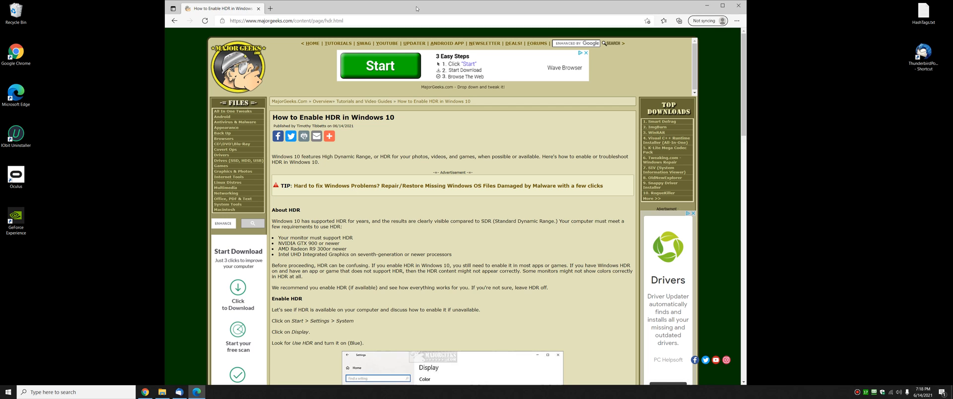
{"action": "mouse_move", "coordinate": [477, 195]}
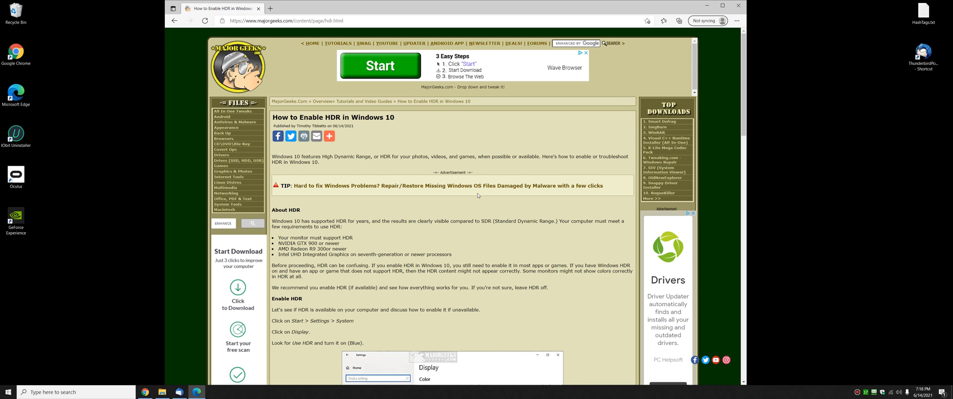
Scroll the article down to the Enable HDR steps and Display screenshot
{"action": "scroll", "scroll_direction": "down", "scroll_amount": 3}
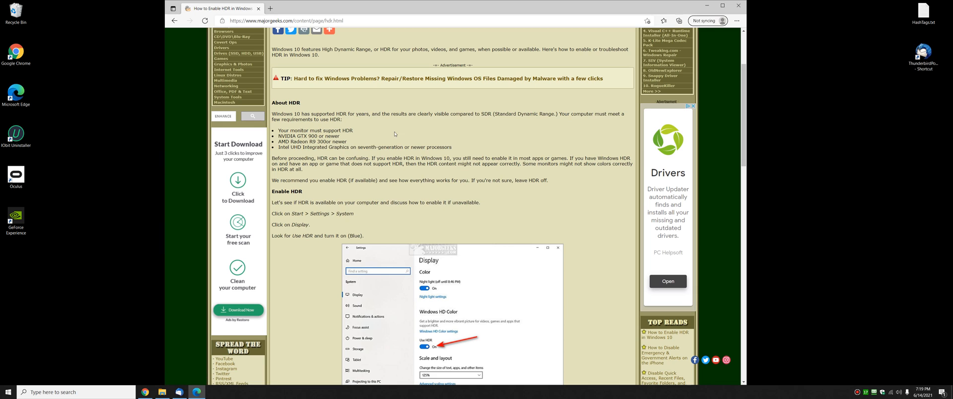
{"action": "mouse_move", "coordinate": [443, 126]}
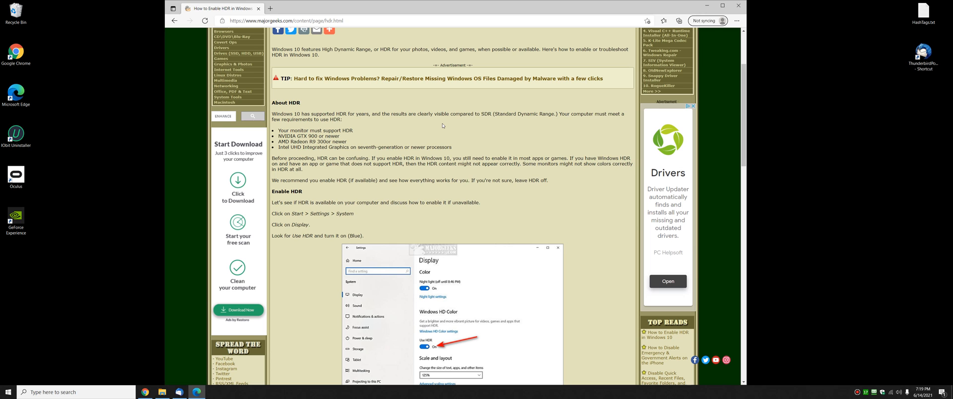
Scroll down toward Troubleshoot HDR, then back up to the article's beginning
{"action": "scroll", "scroll_direction": "down", "scroll_amount": 3}
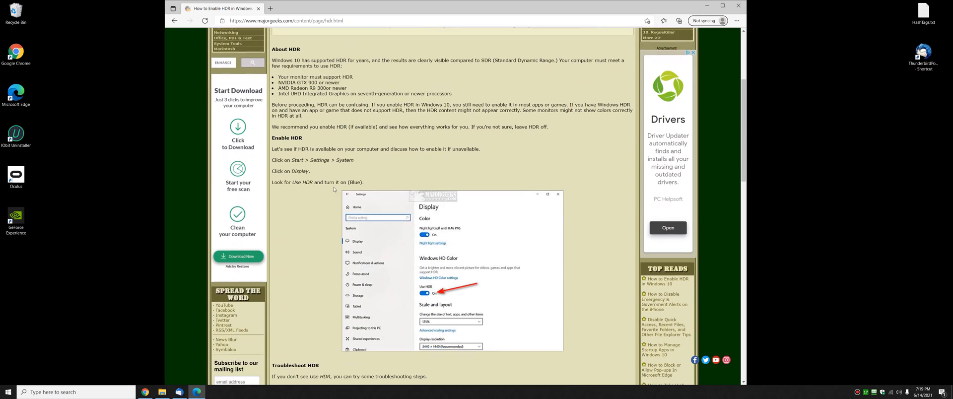
{"action": "scroll", "scroll_direction": "down", "scroll_amount": 3}
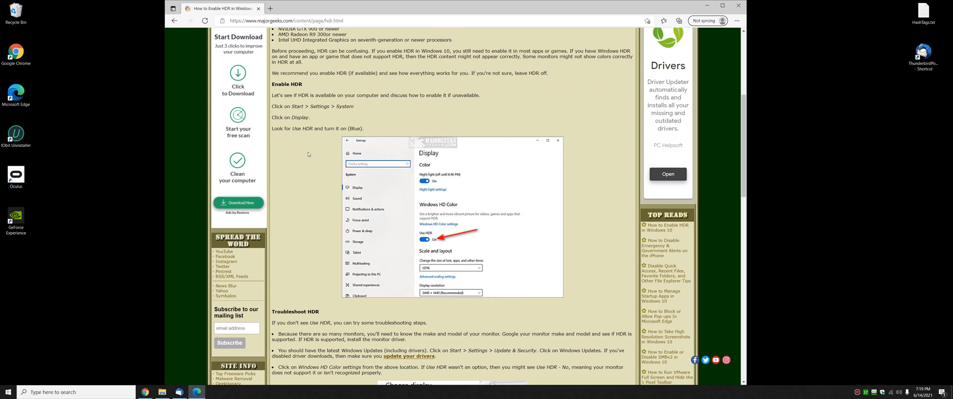
{"action": "scroll", "scroll_direction": "up", "scroll_amount": 3}
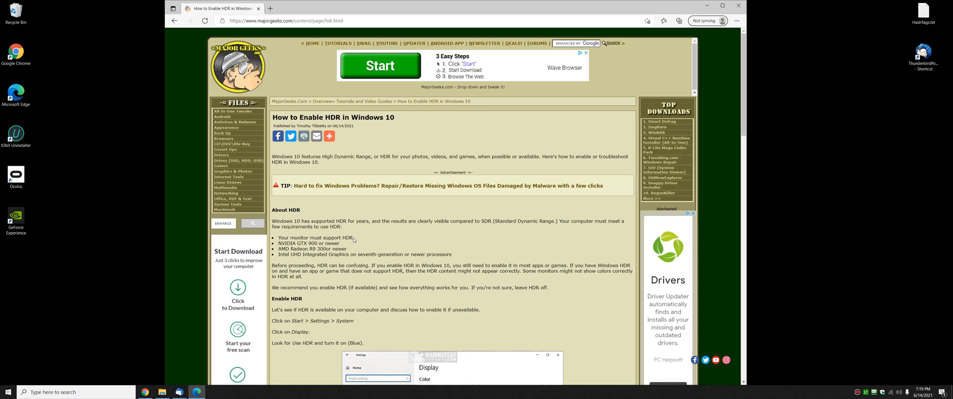
{"action": "mouse_move", "coordinate": [463, 136]}
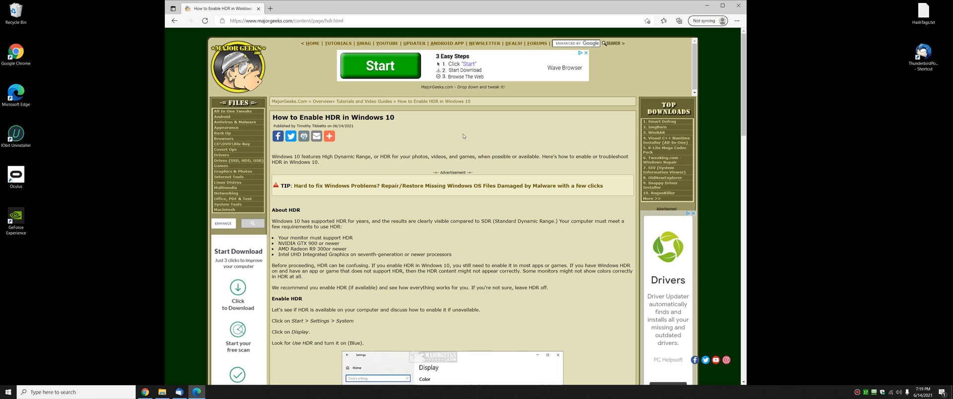
{"action": "mouse_move", "coordinate": [383, 110]}
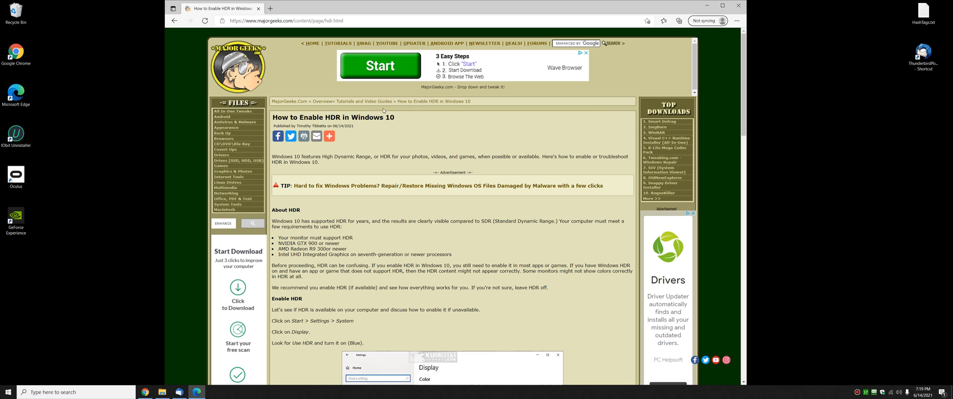
{"action": "mouse_move", "coordinate": [473, 225]}
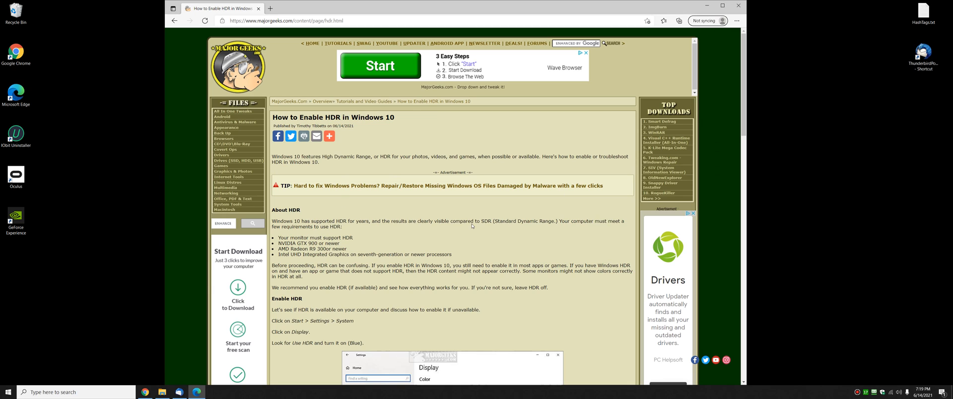
{"action": "mouse_move", "coordinate": [347, 295]}
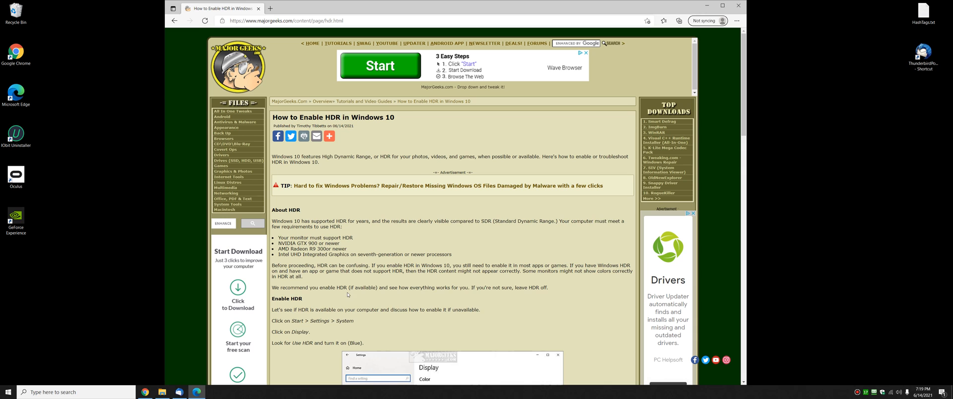
{"action": "mouse_move", "coordinate": [357, 246]}
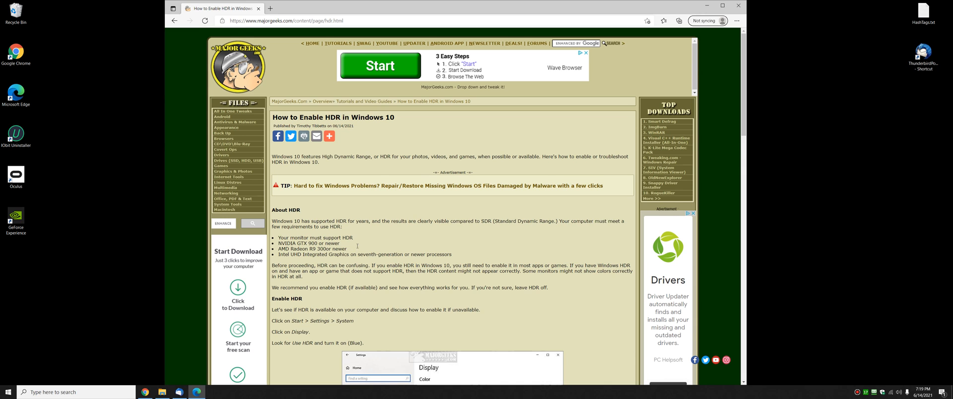
{"action": "scroll", "scroll_direction": "down", "scroll_amount": 3}
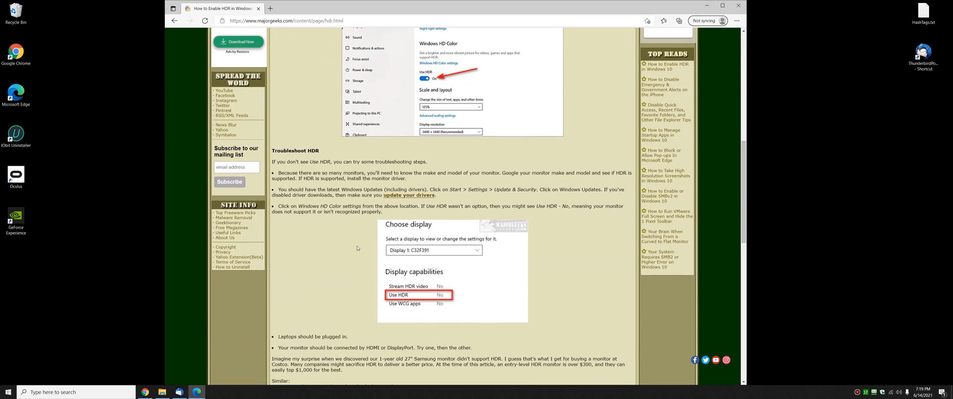
{"action": "scroll", "scroll_direction": "down", "scroll_amount": 3}
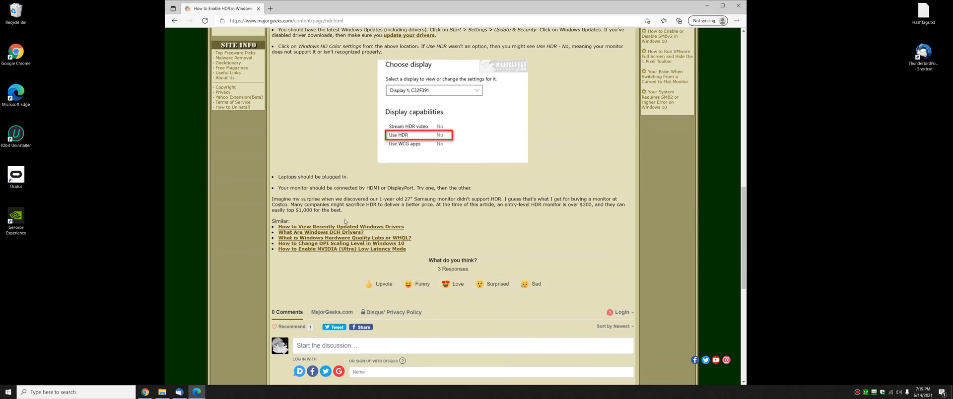
{"action": "scroll", "scroll_direction": "up", "scroll_amount": 3}
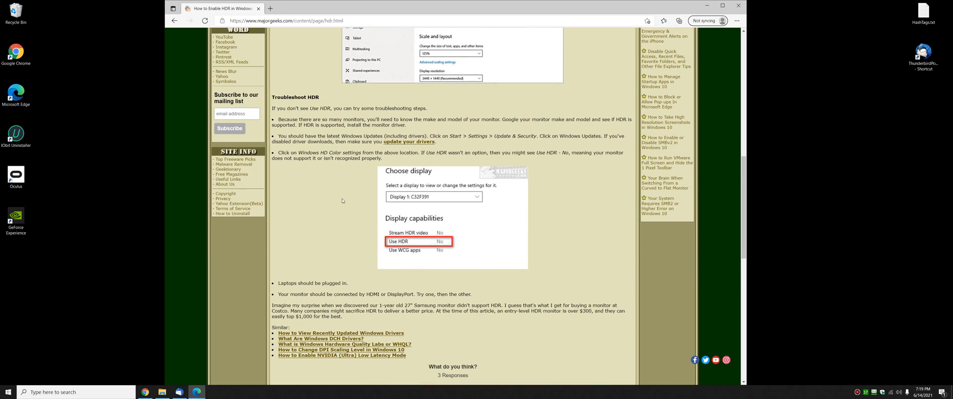
{"action": "scroll", "scroll_direction": "up", "scroll_amount": 3}
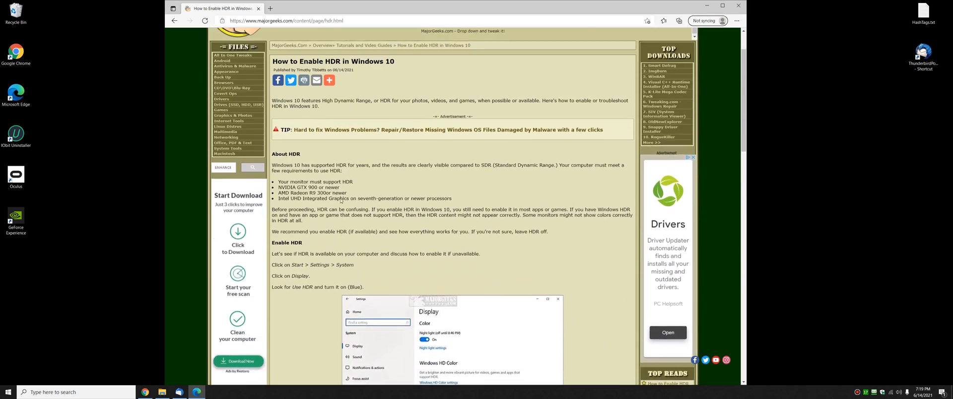
{"action": "scroll", "scroll_direction": "up", "scroll_amount": 3}
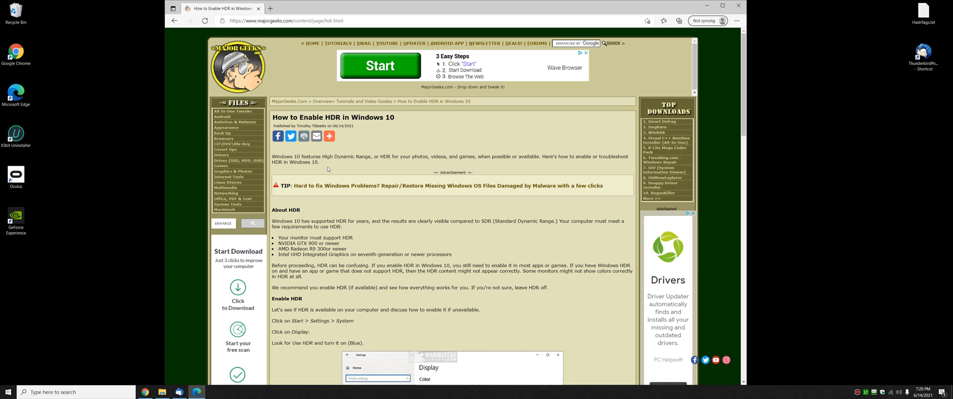
{"action": "mouse_move", "coordinate": [370, 77]}
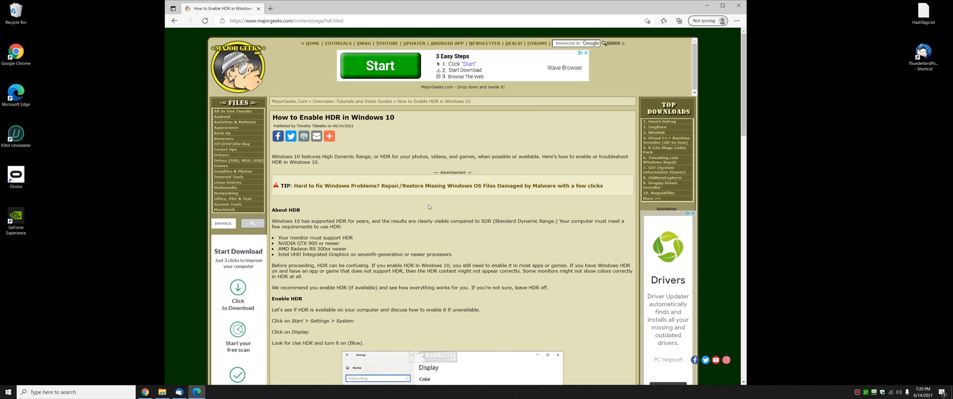
{"action": "mouse_move", "coordinate": [424, 165]}
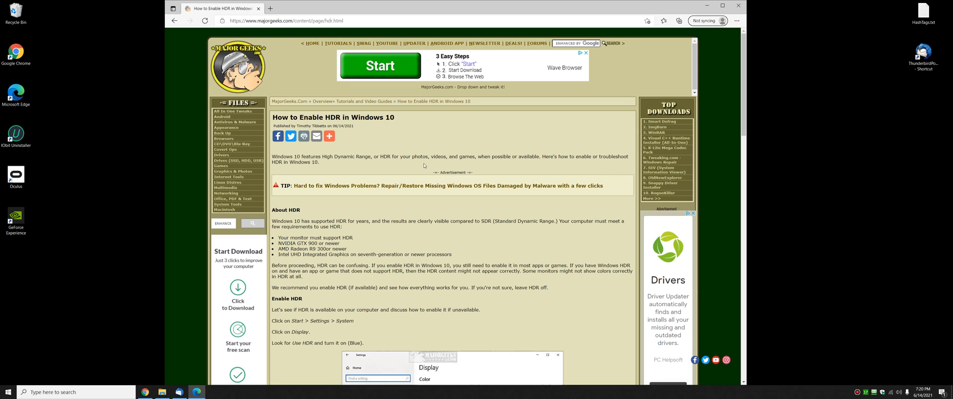
{"action": "mouse_move", "coordinate": [434, 156]}
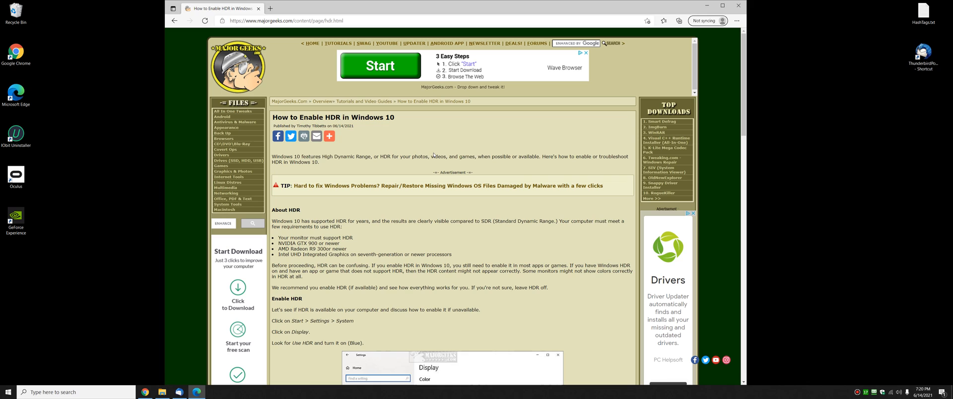
{"action": "mouse_move", "coordinate": [778, 332]}
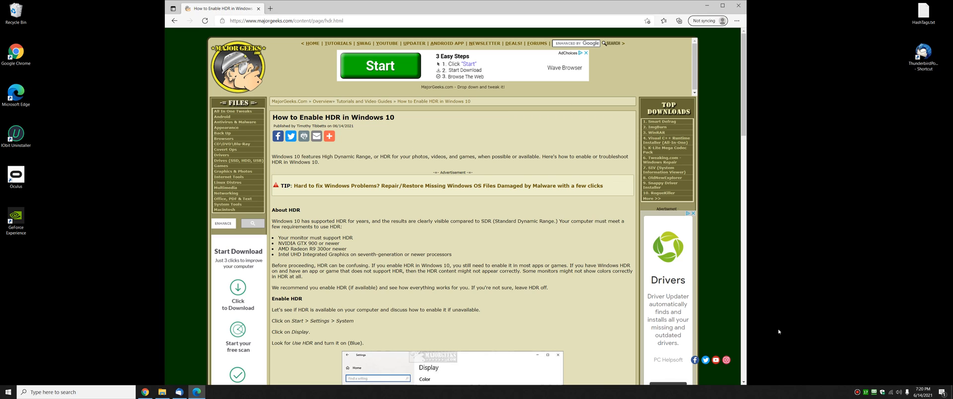
{"action": "mouse_move", "coordinate": [474, 176]}
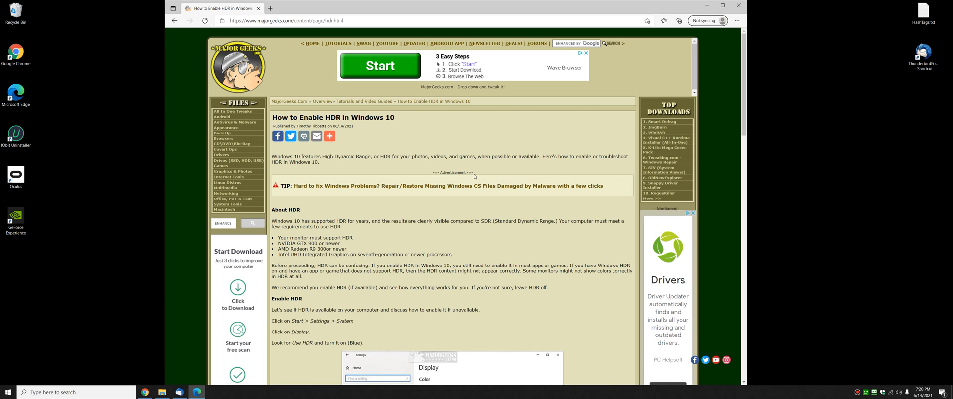
{"action": "mouse_move", "coordinate": [440, 151]}
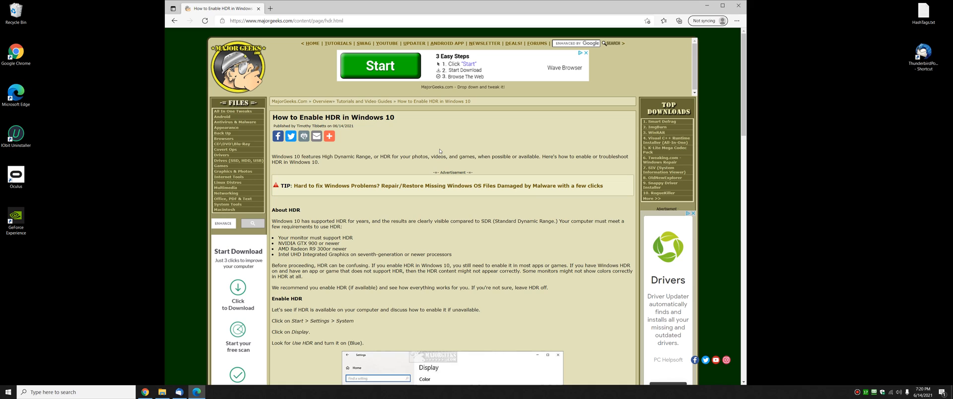